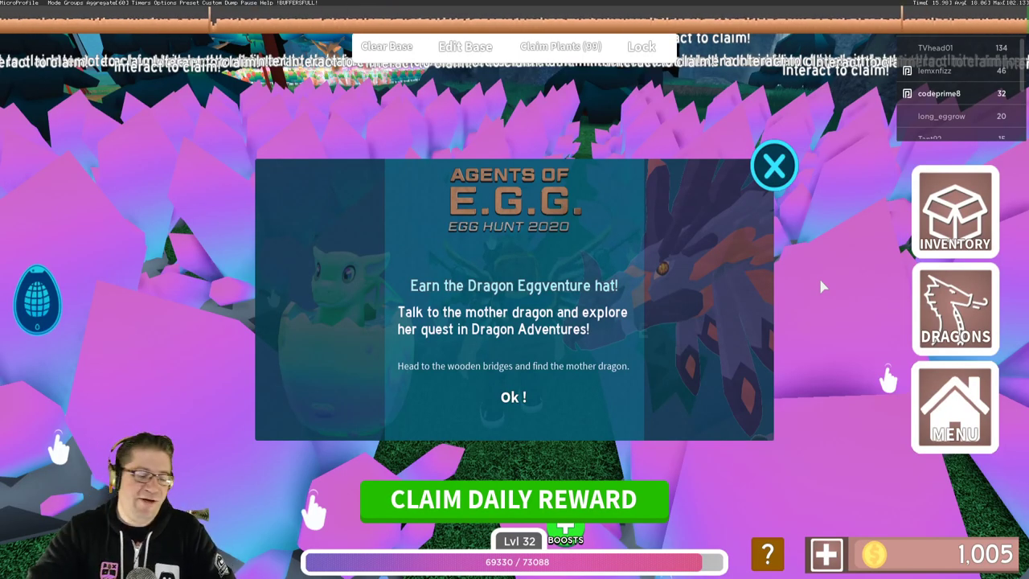
{"action": "mouse_move", "coordinate": [514, 153]}
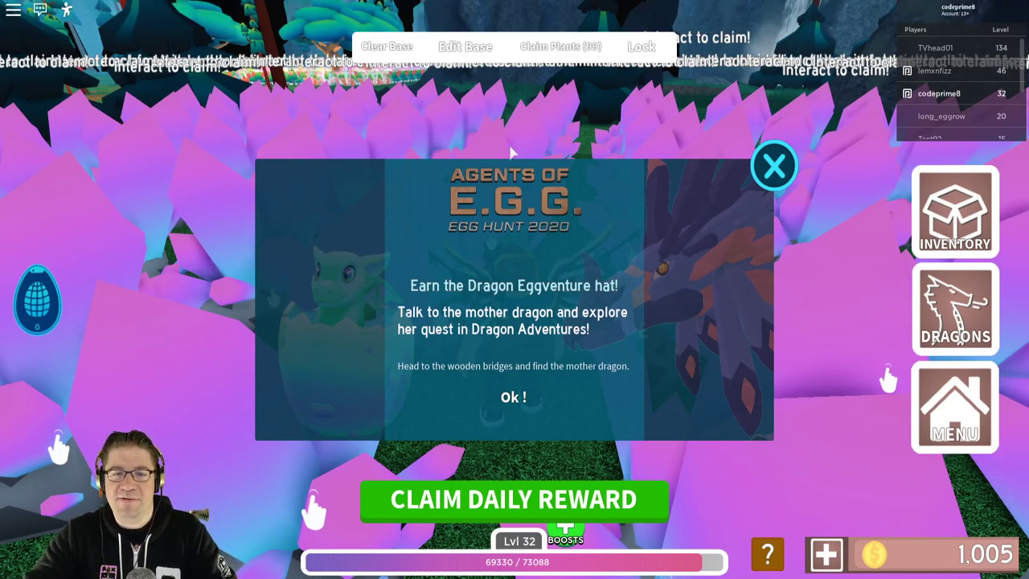
{"action": "mouse_move", "coordinate": [486, 296]}
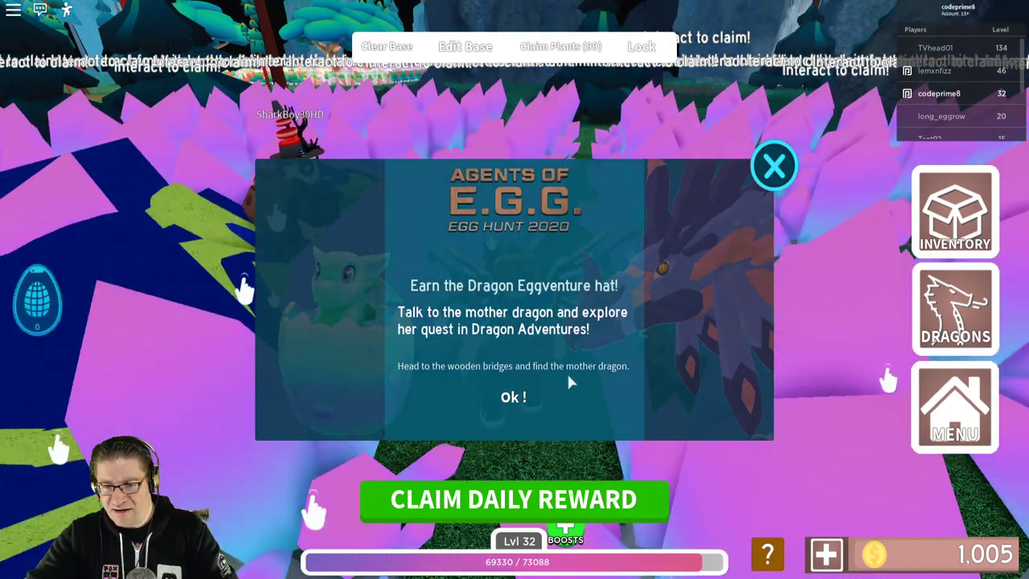
- Close the Egg Hunt 2020 popup about the Dragon Eggventure hat with Ok!
{"action": "left_click", "coordinate": [513, 396]}
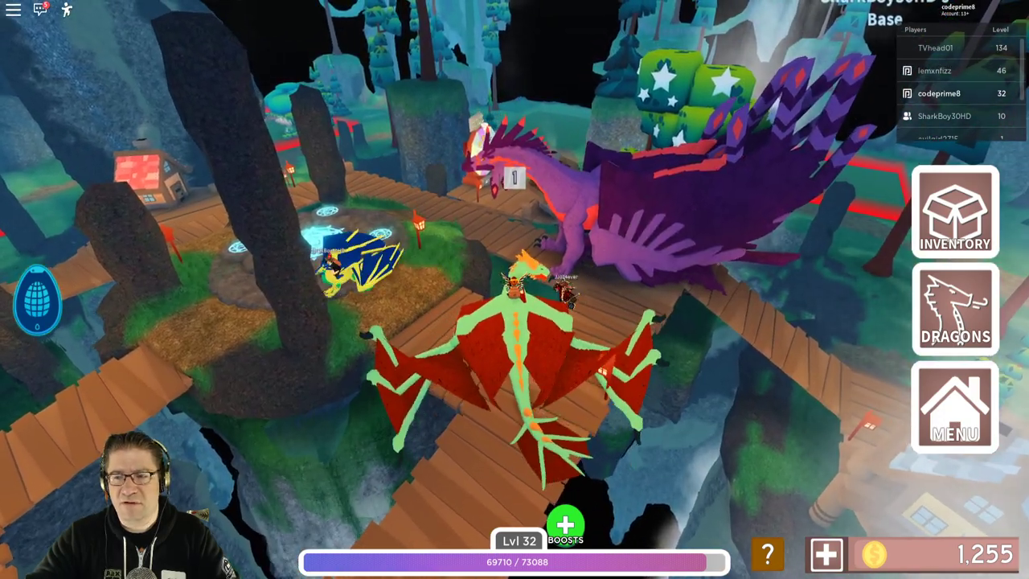
- View the stats panel for the owned dragon Jeraartu in the Dragons list
{"action": "left_click", "coordinate": [955, 309]}
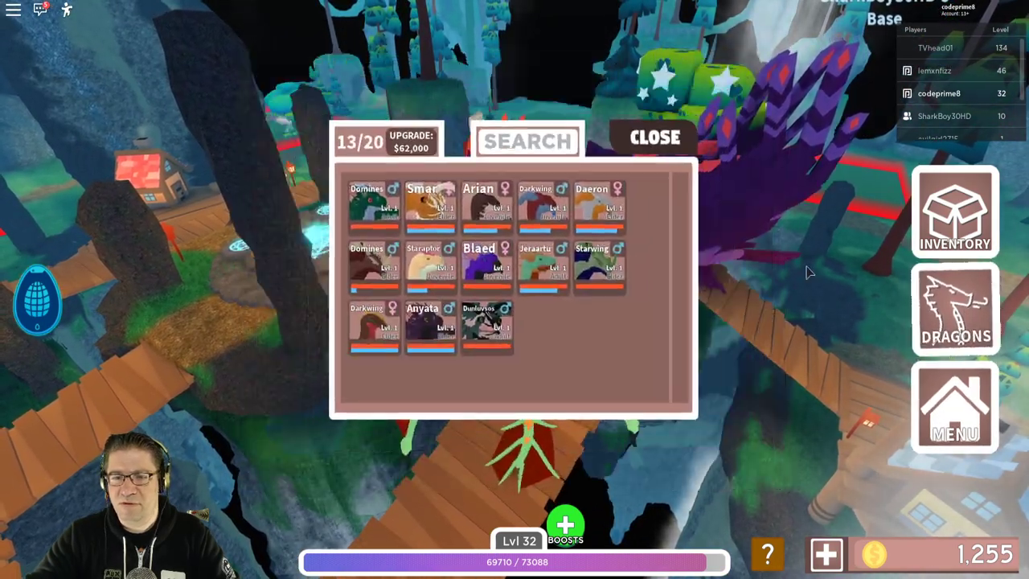
{"action": "left_click", "coordinate": [544, 265]}
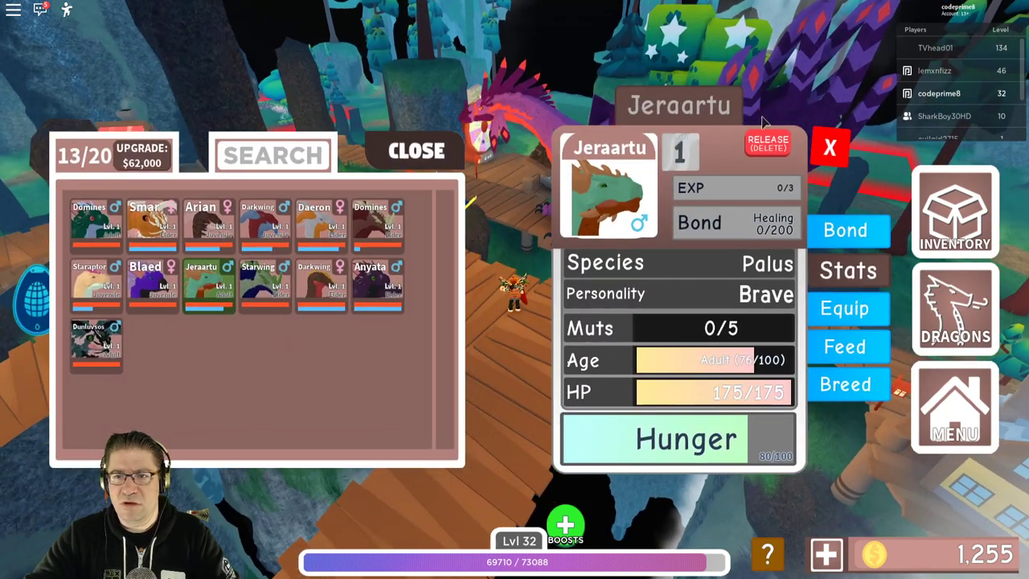
{"action": "left_click", "coordinate": [416, 151]}
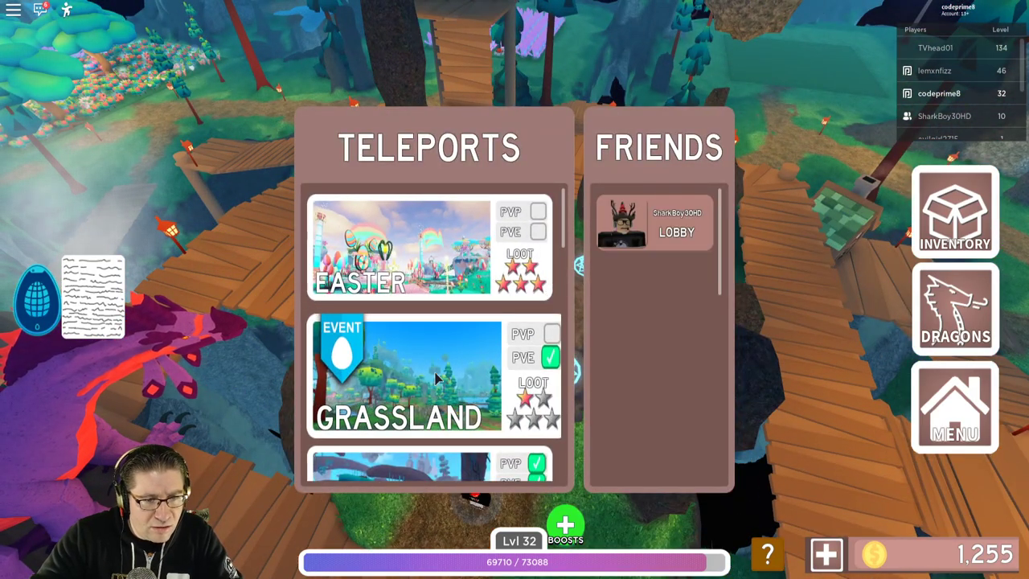
- Teleport to the Easter world to reach the egg hunt temple
{"action": "left_click", "coordinate": [430, 374]}
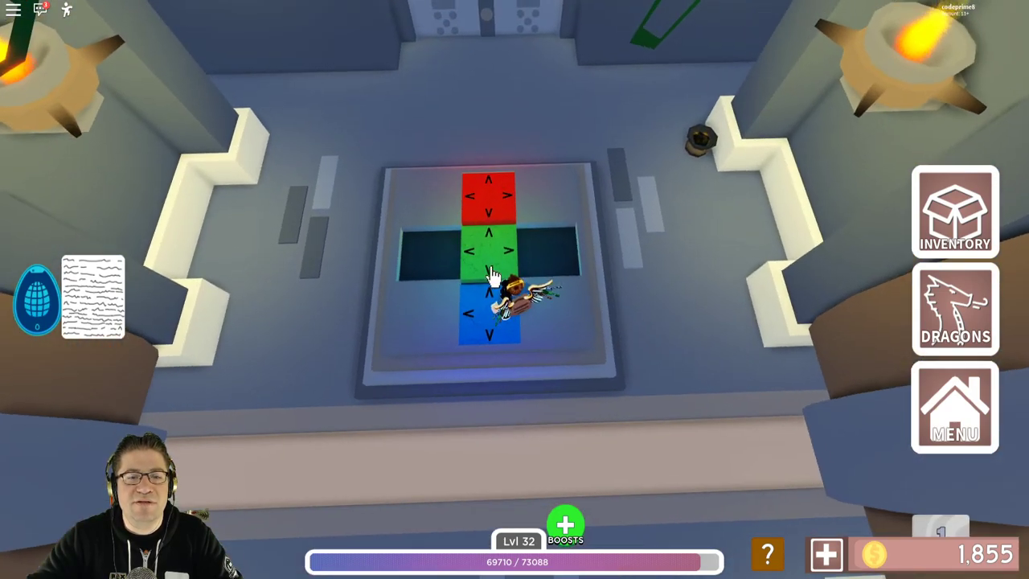
- Shift the red, green and blue arrow tiles into the correct arrangement
{"action": "left_click", "coordinate": [490, 229]}
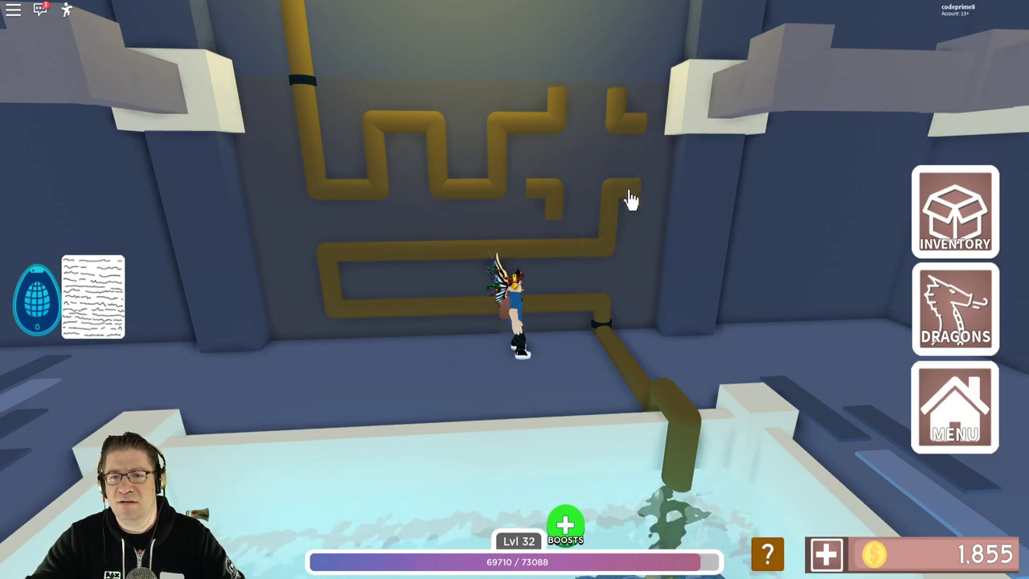
{"action": "mouse_move", "coordinate": [555, 197]}
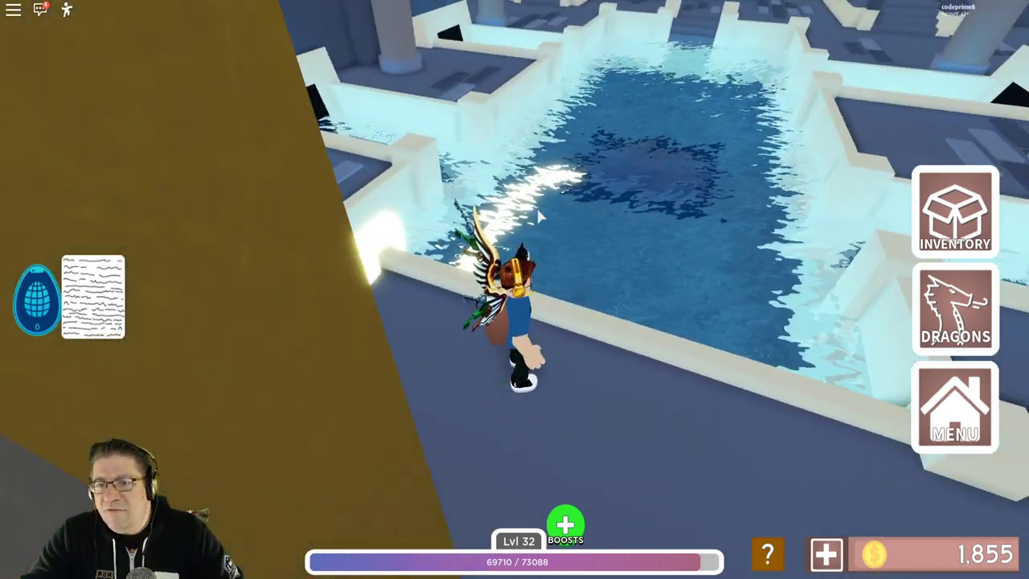
{"action": "mouse_move", "coordinate": [539, 217]}
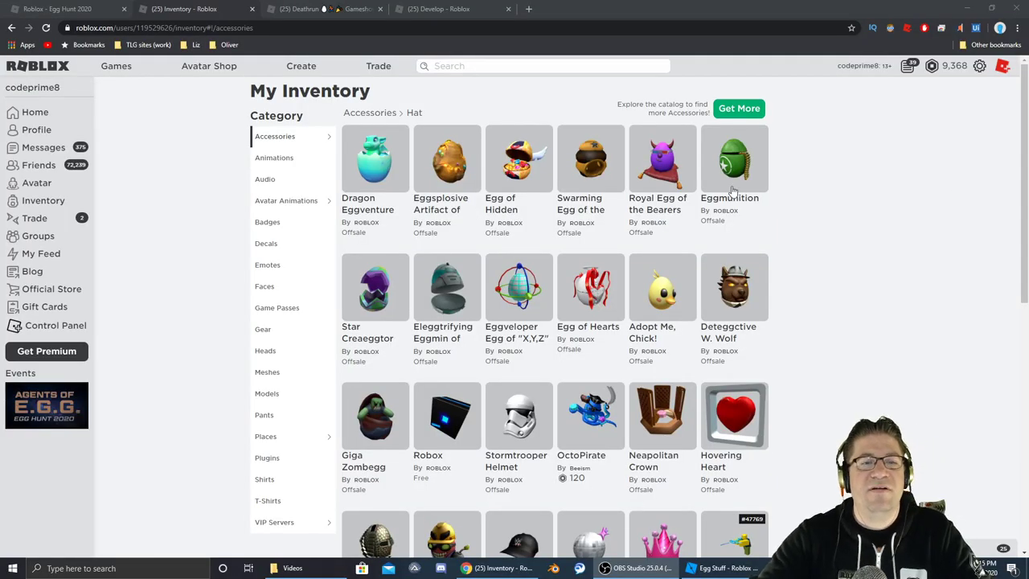
- Open the owned Dragon Eggventure hat's catalog page from the Hat inventory
{"action": "left_click", "coordinate": [375, 158]}
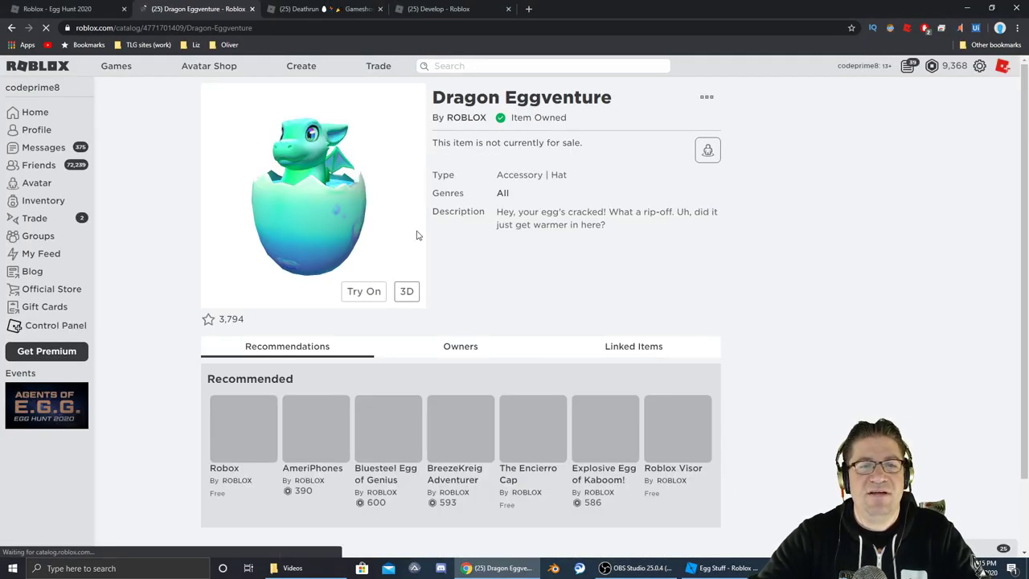